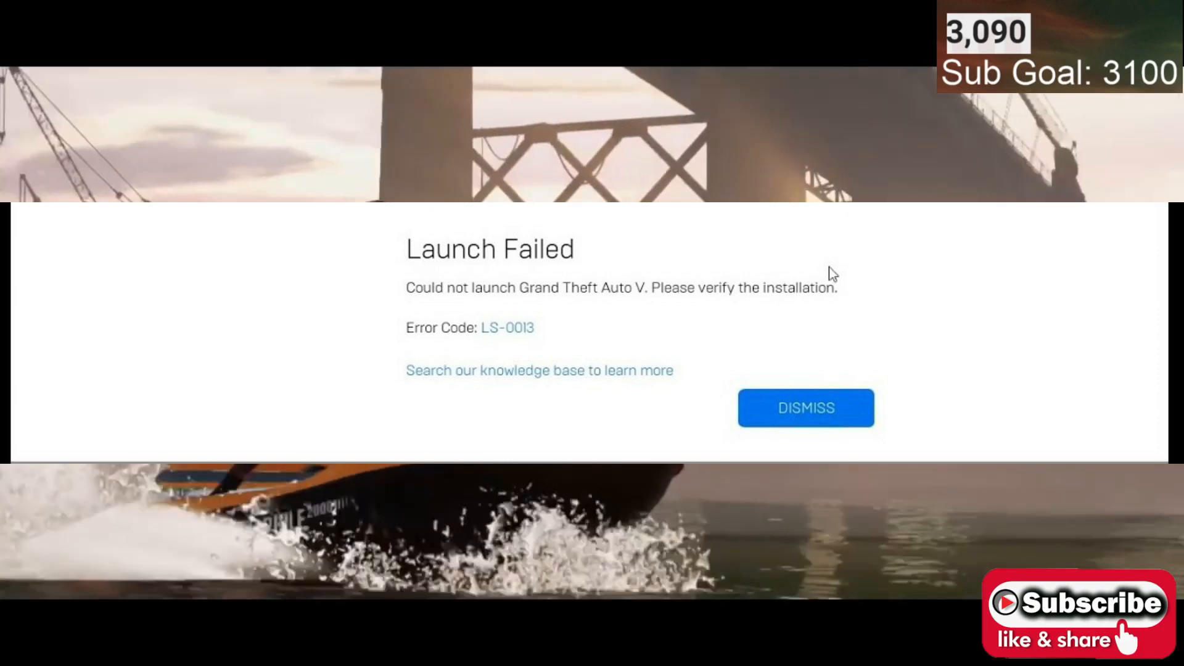
- Dismiss the Grand Theft Auto V Launch Failed message in Epic Games Launcher
{"action": "left_click", "coordinate": [805, 407]}
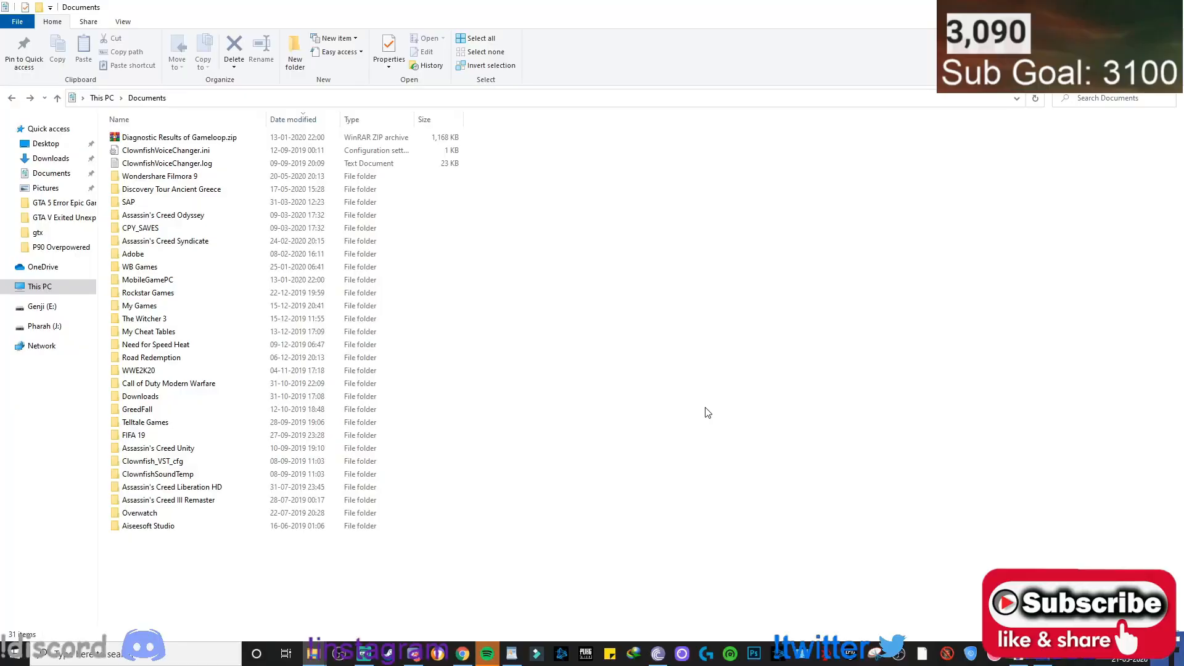
- Select the Rockstar Games folder in Documents for deletion
{"action": "left_click", "coordinate": [148, 293]}
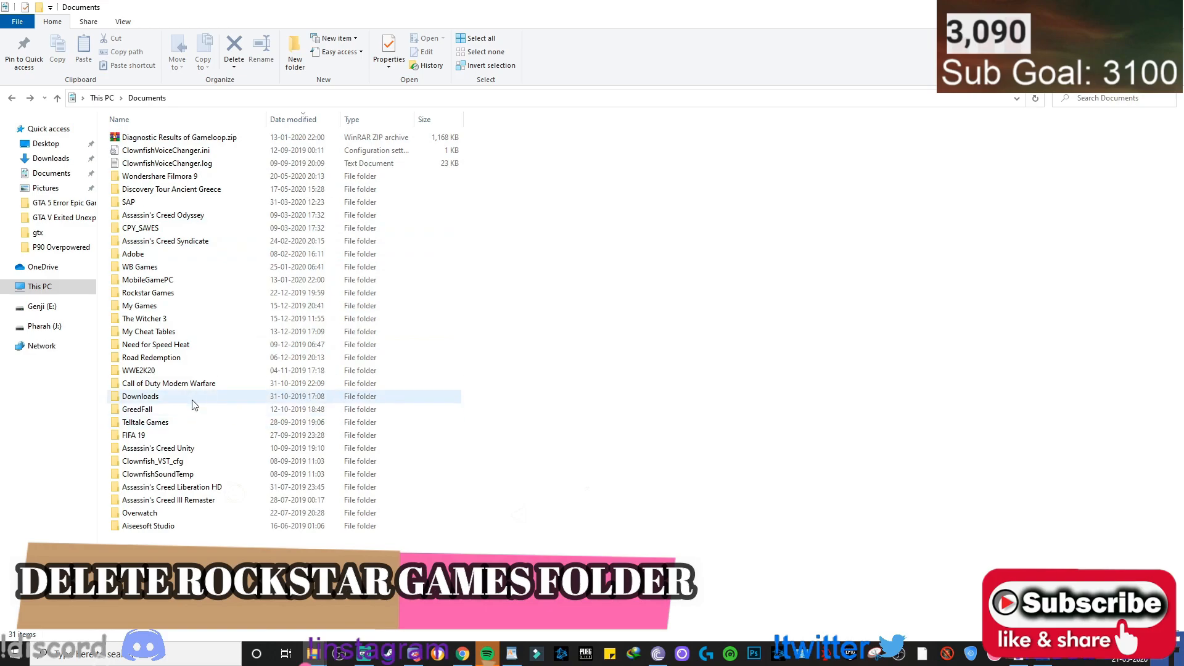
{"action": "left_click", "coordinate": [144, 318]}
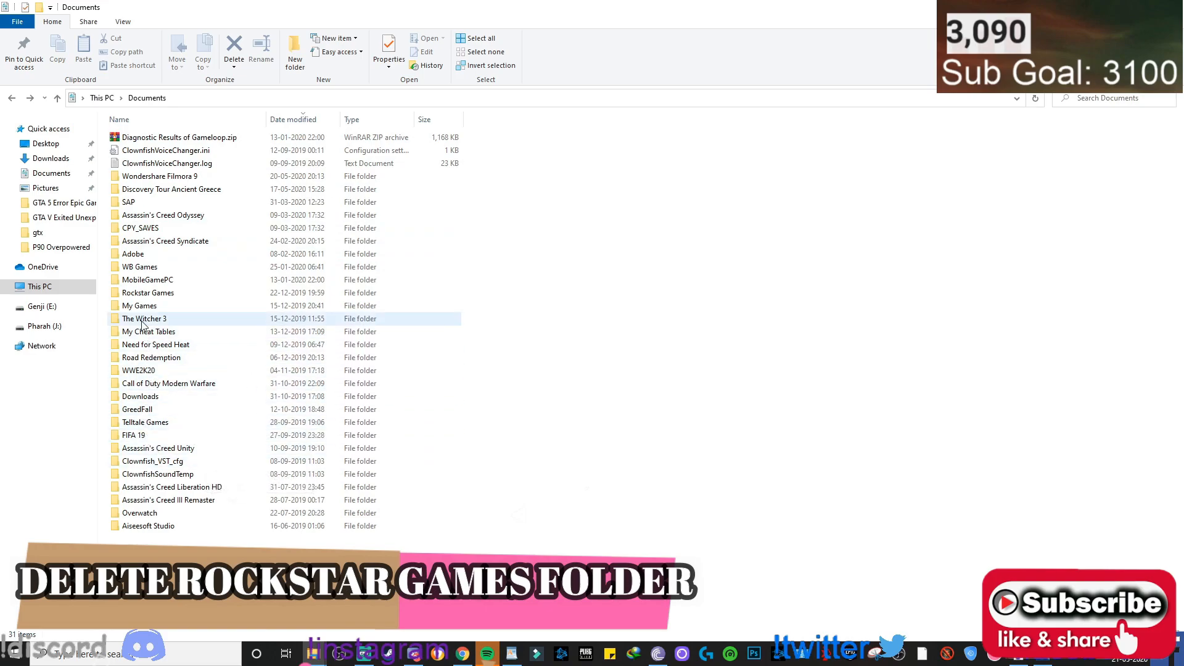
{"action": "left_click", "coordinate": [148, 292]}
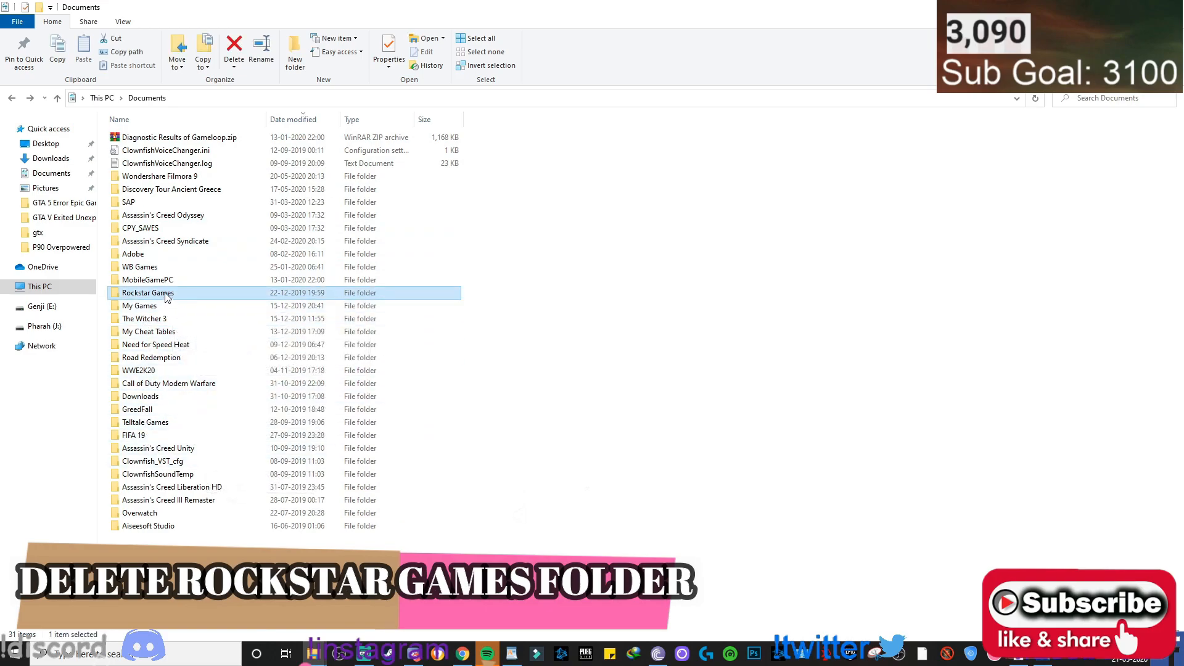
{"action": "double_click", "coordinate": [147, 292]}
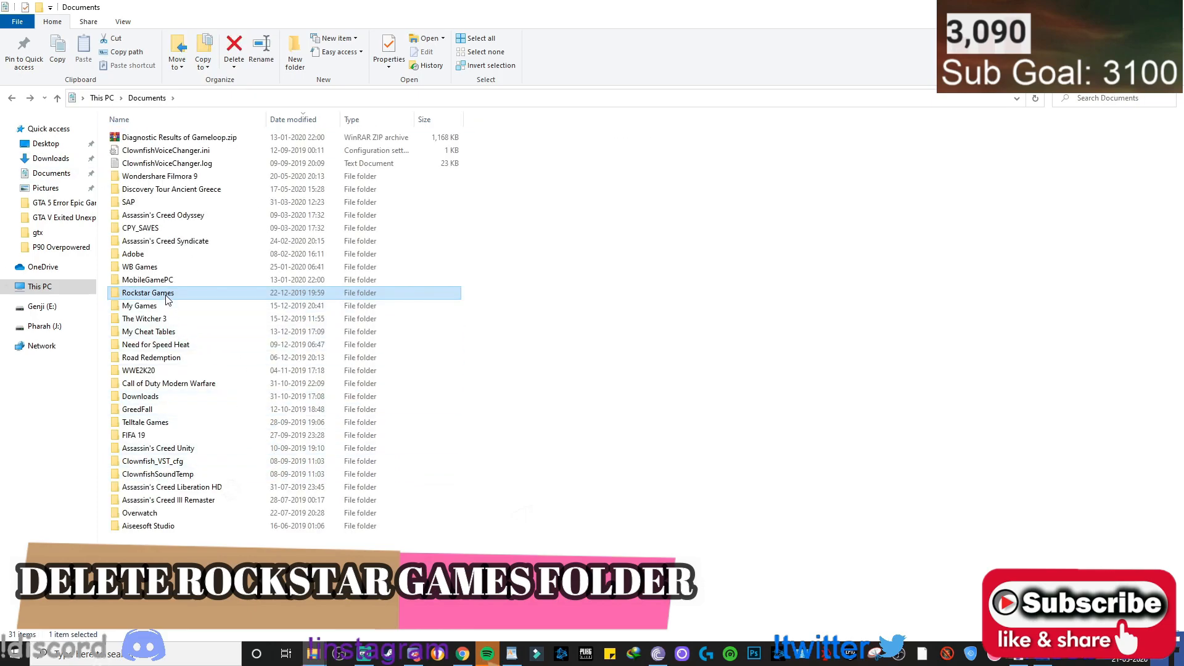
{"action": "mouse_move", "coordinate": [148, 293]}
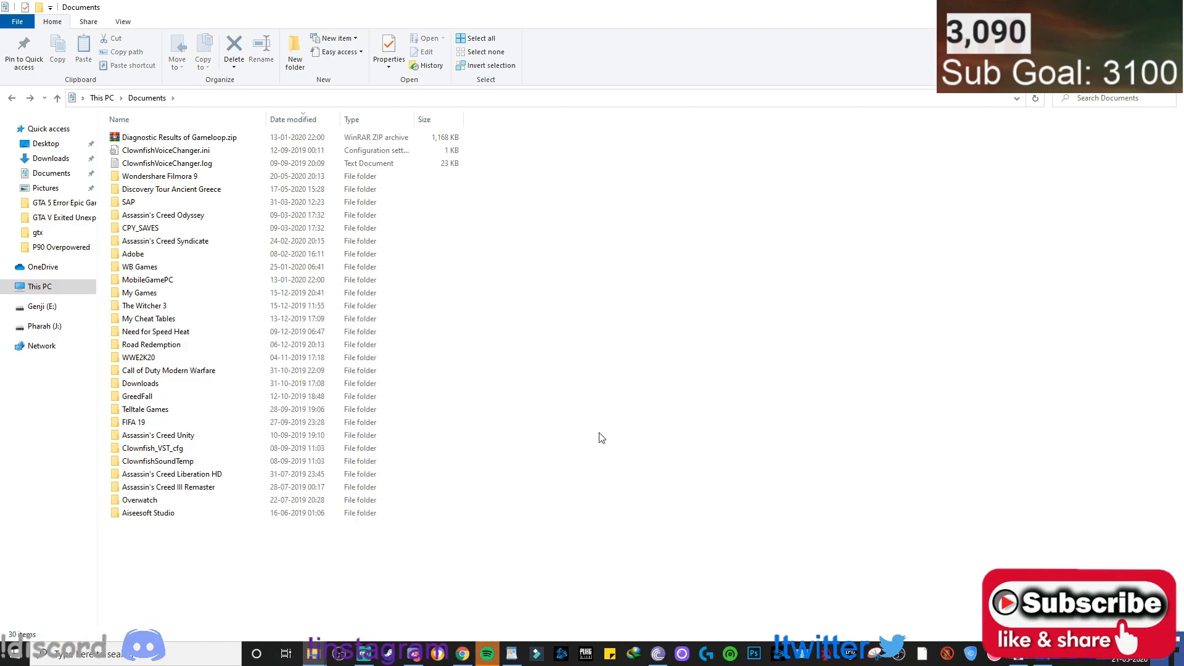
{"action": "mouse_move", "coordinate": [660, 543]}
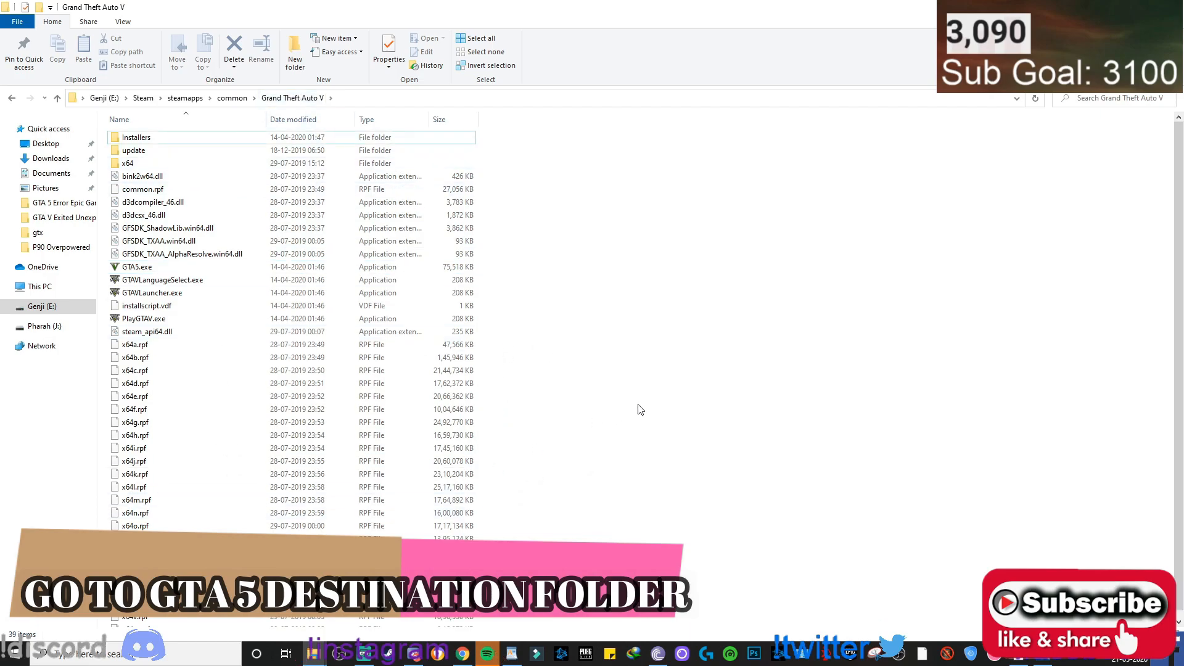
- Open the properties of GTA5.exe in the Grand Theft Auto V folder
{"action": "left_click", "coordinate": [137, 267]}
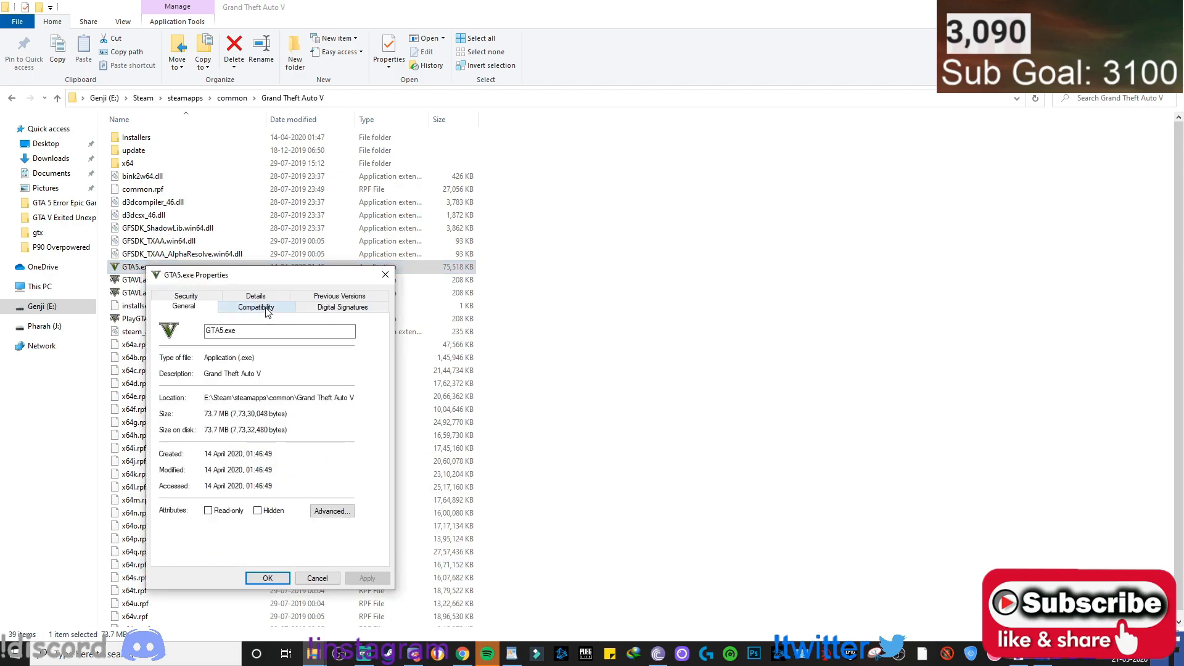
- Turn off 'Run this program as an administrator' for GTA5.exe and confirm with OK
{"action": "left_click", "coordinate": [256, 307]}
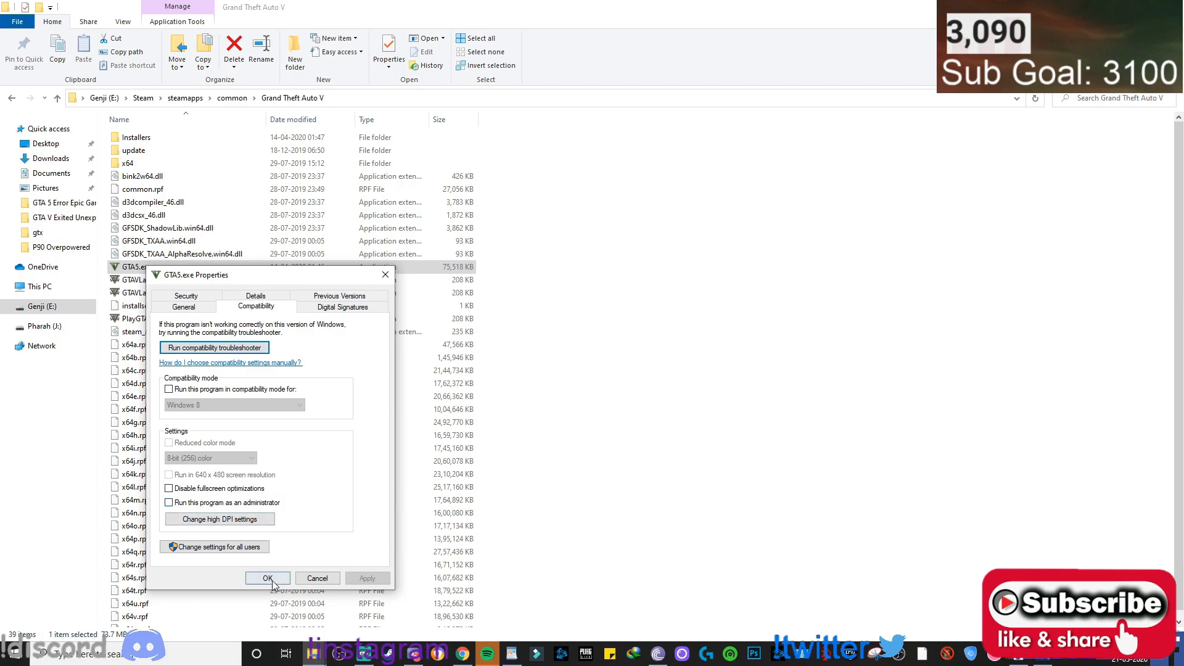
{"action": "left_click", "coordinate": [266, 578]}
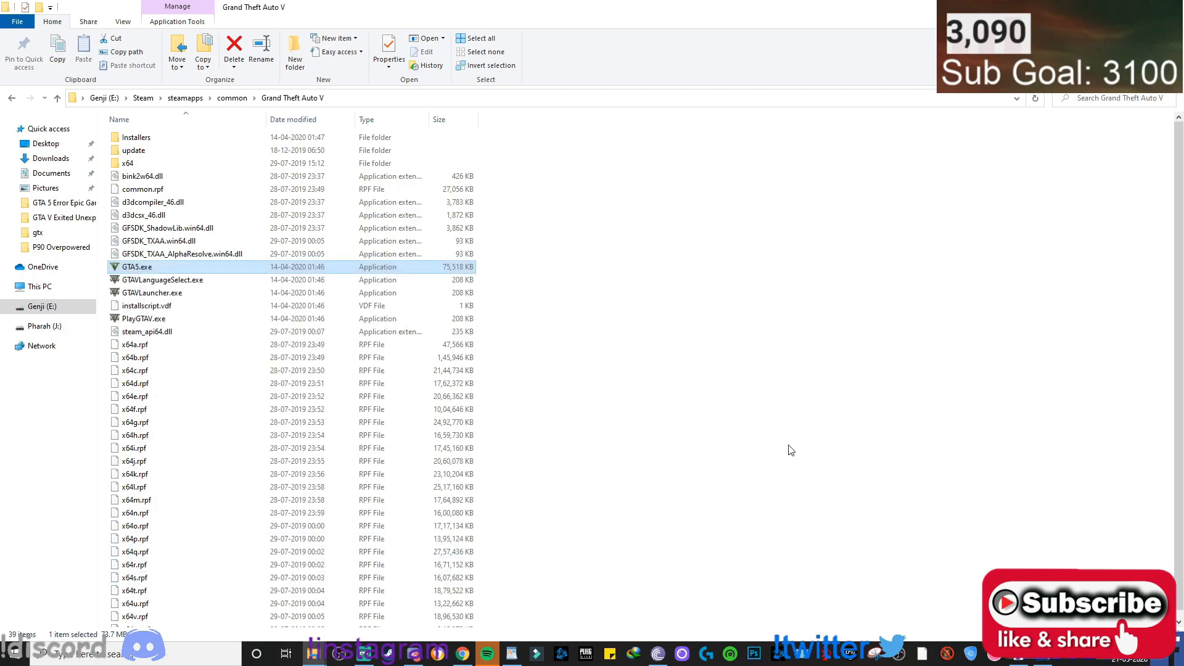